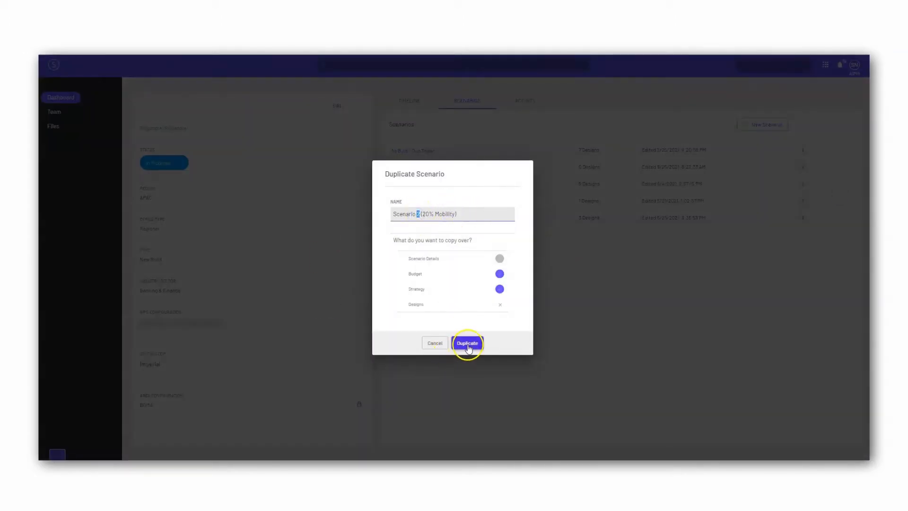
# Step: Create the duplicate Scenario 2 (20% Mobility) and view its headcount inputs at 20% mobility per unit
pyautogui.click(467, 342)
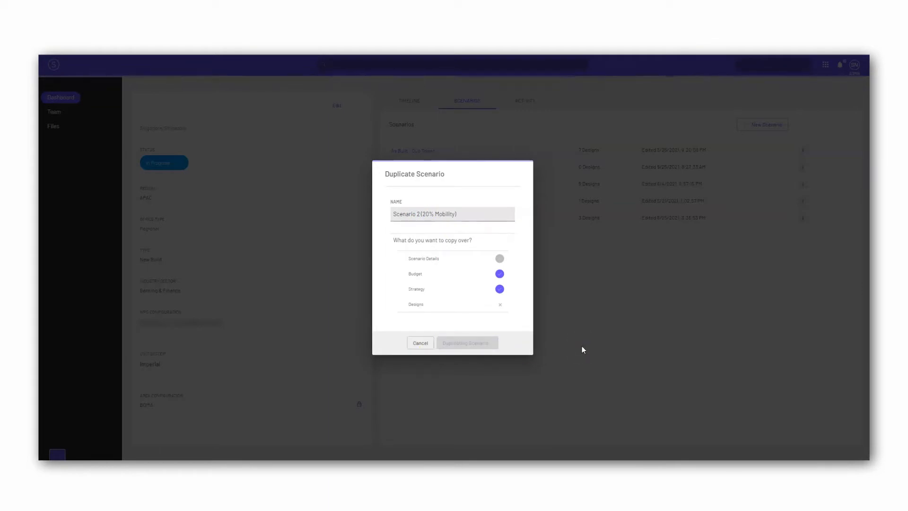
pyautogui.click(466, 343)
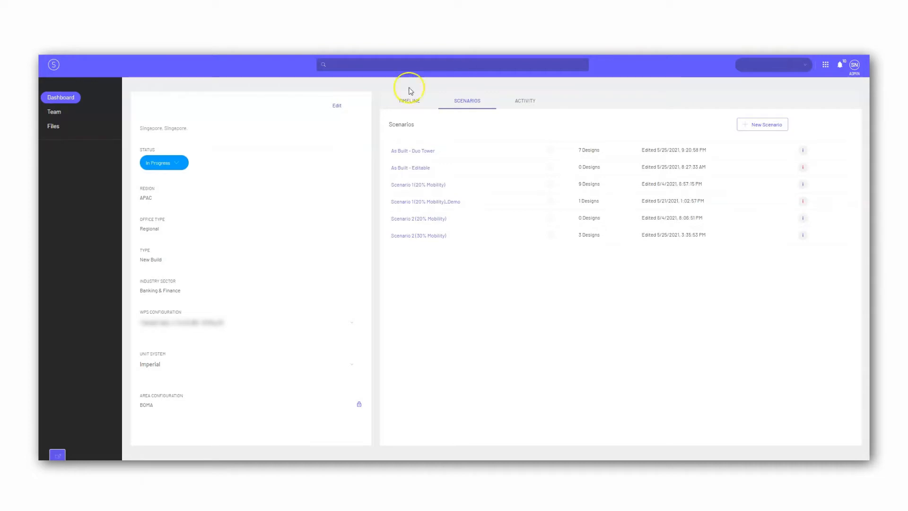
pyautogui.click(418, 219)
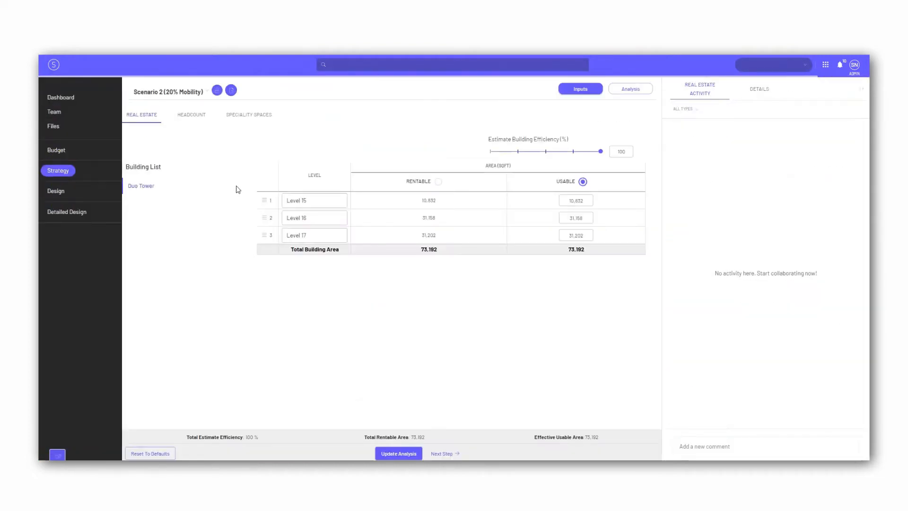
pyautogui.moveTo(192, 114)
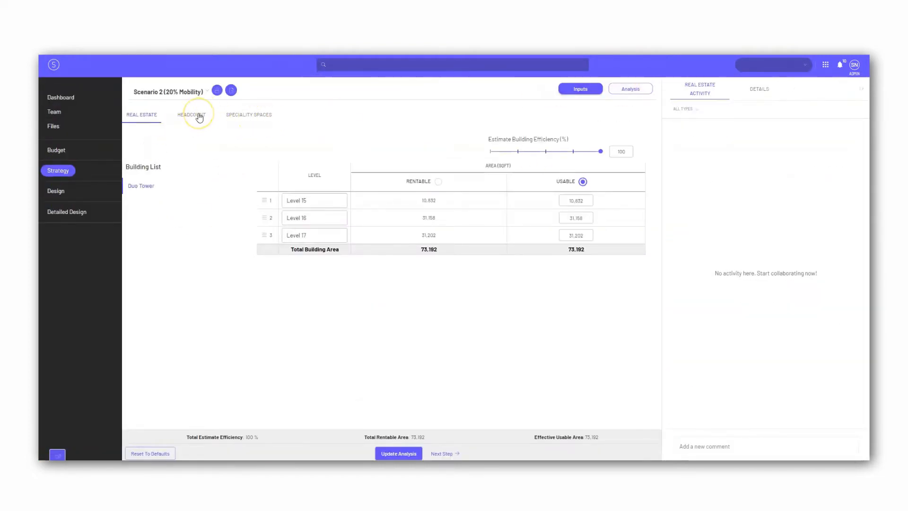
pyautogui.click(191, 115)
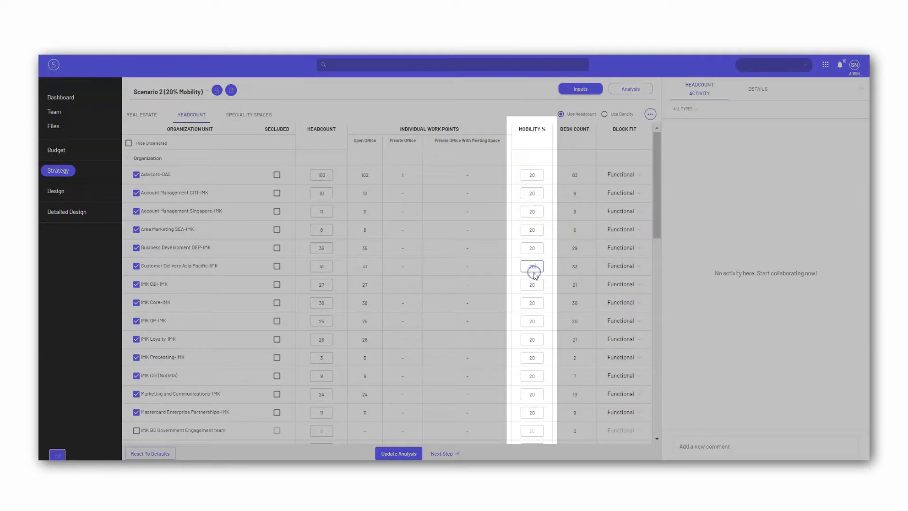
# Step: Reallocate Advisors-DAS open-office blocks to Level 17 from Level 16 for zero residual, then show the stacking diagram
pyautogui.click(630, 89)
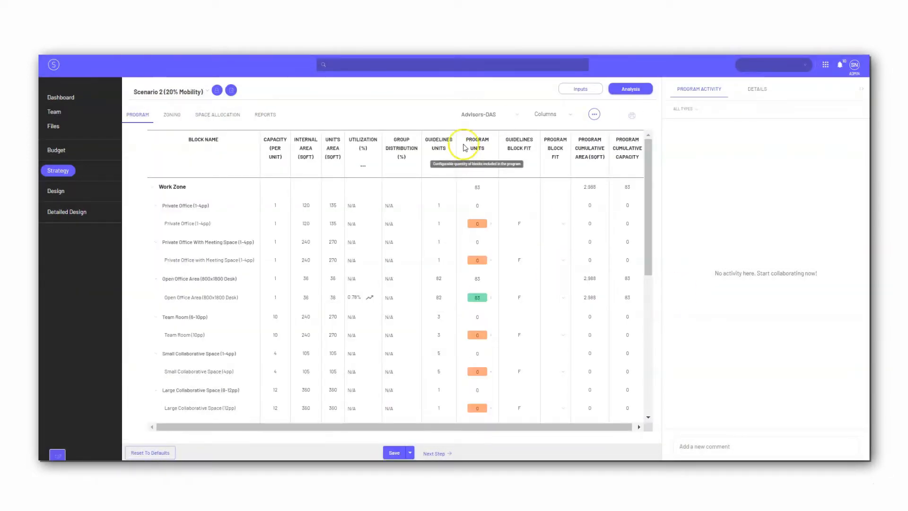
pyautogui.click(218, 115)
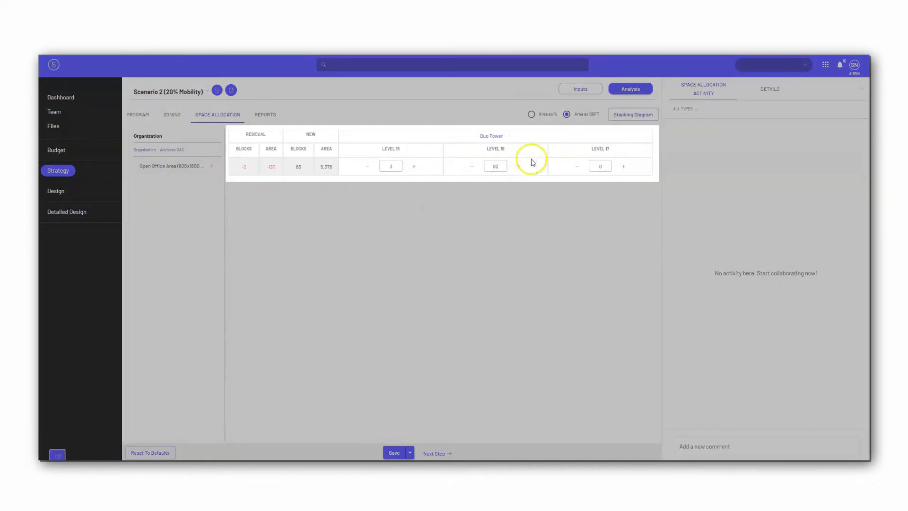
pyautogui.click(474, 167)
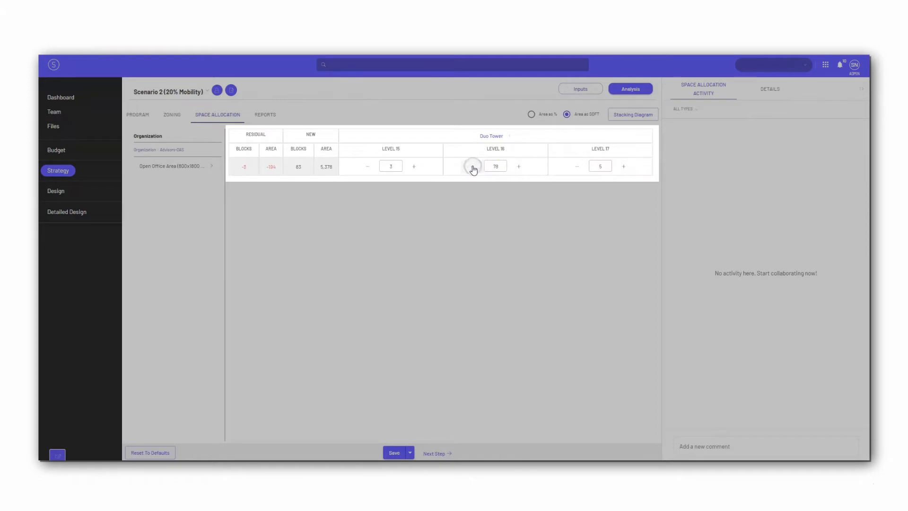
pyautogui.click(471, 167)
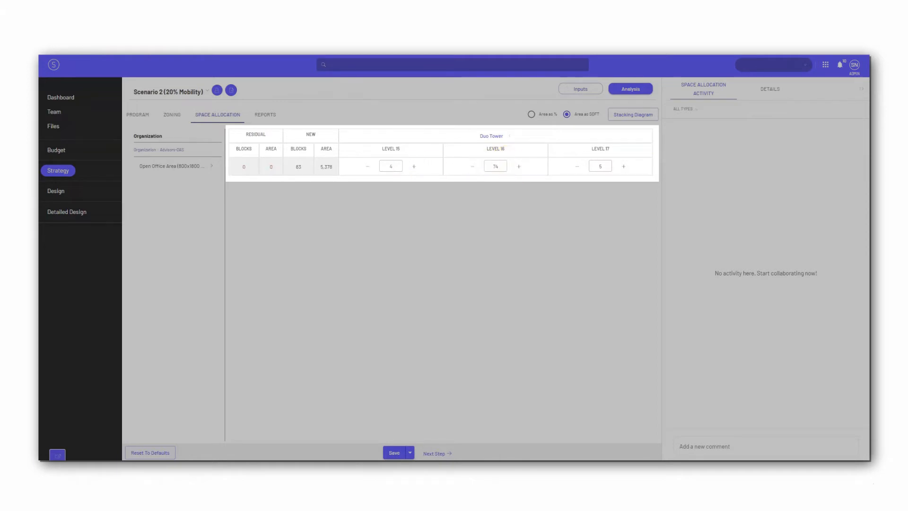
pyautogui.click(632, 114)
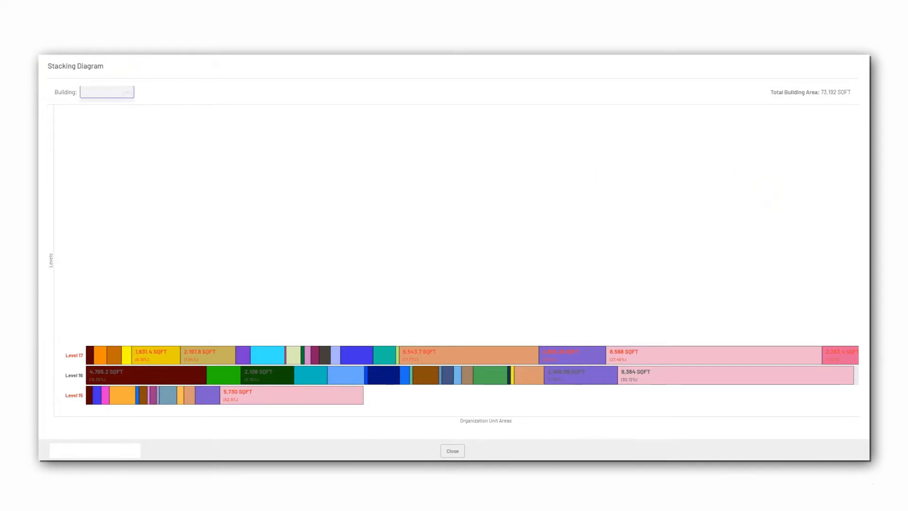
# Step: Review the Insights charts of seats by level and business unit for Current, Scenario 1 and Scenario 2
pyautogui.click(452, 451)
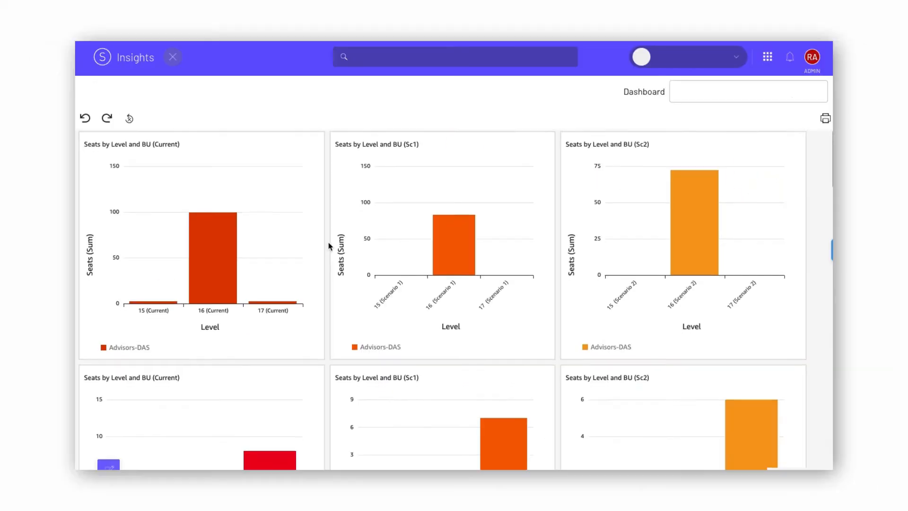
pyautogui.scroll(-3)
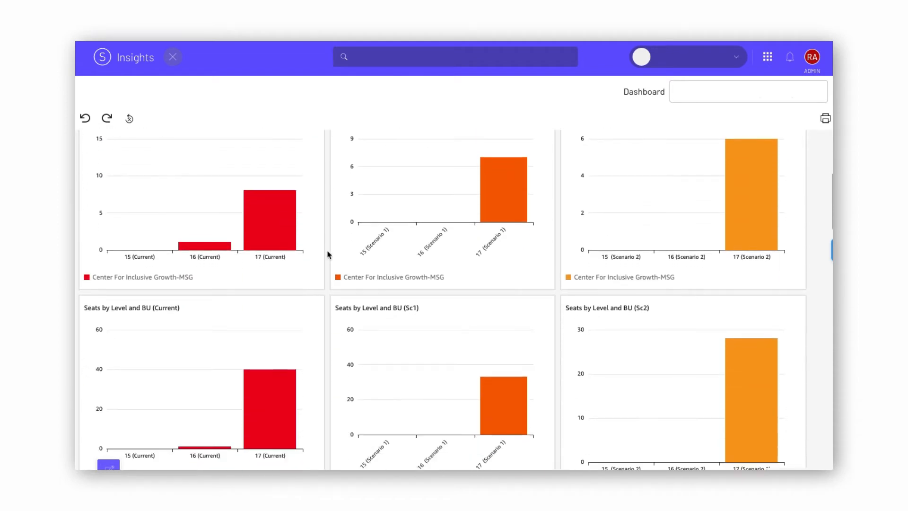
pyautogui.scroll(3)
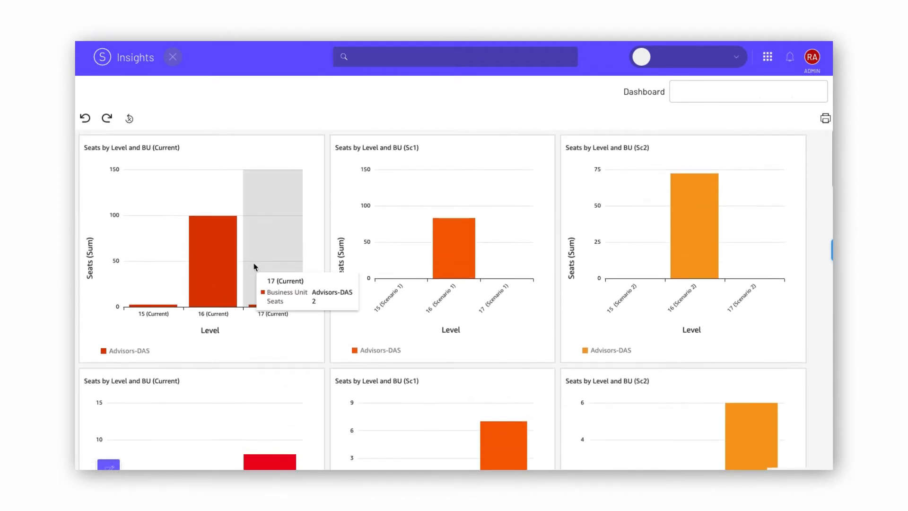
pyautogui.moveTo(253, 267)
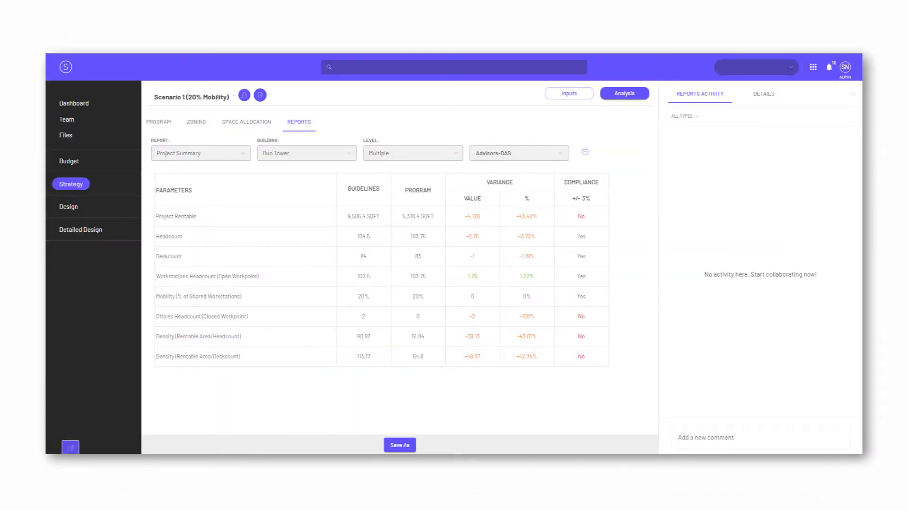
pyautogui.click(199, 153)
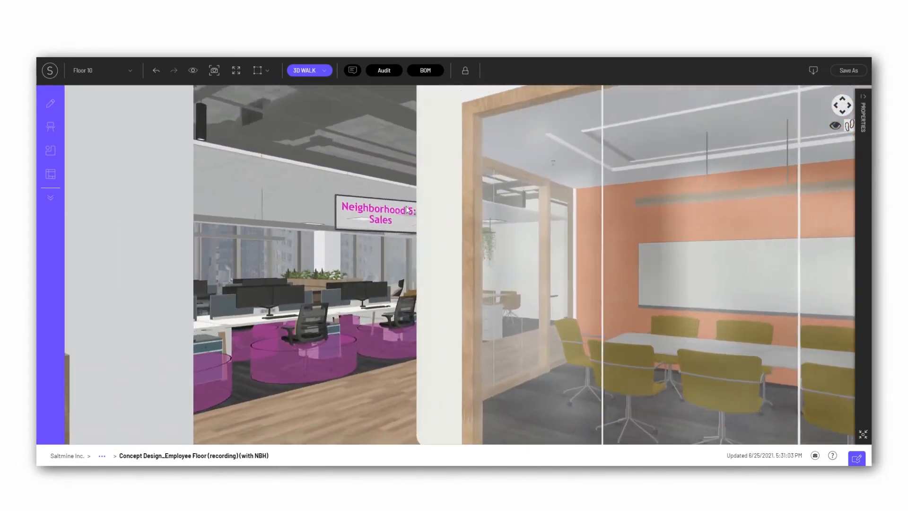
# Step: Return the Floor 10 concept design from the 3D walkthrough to the 2D floor plan
pyautogui.click(310, 70)
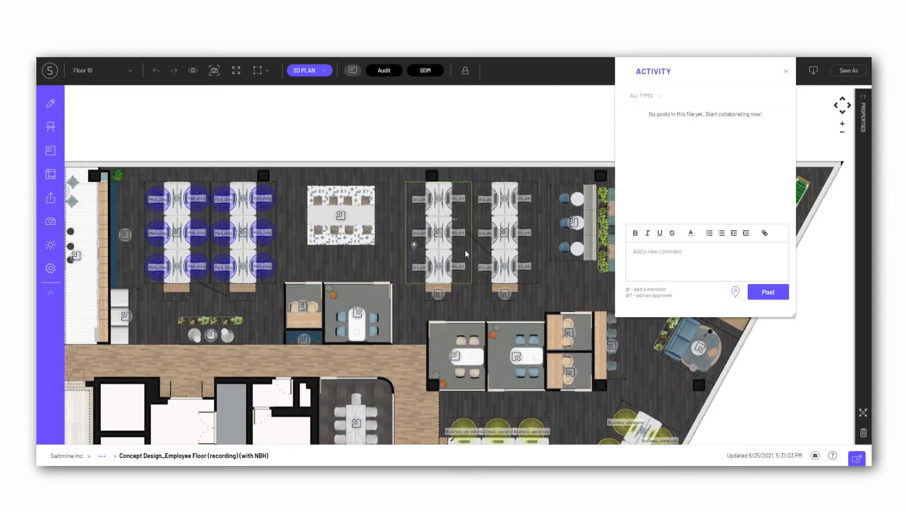
pyautogui.write('@Sam NP A')
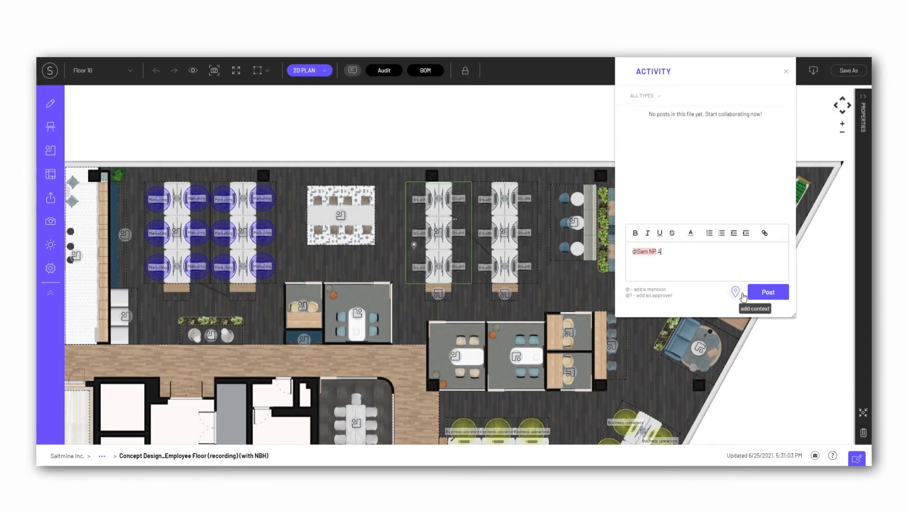
pyautogui.write('Assign 5 seats to')
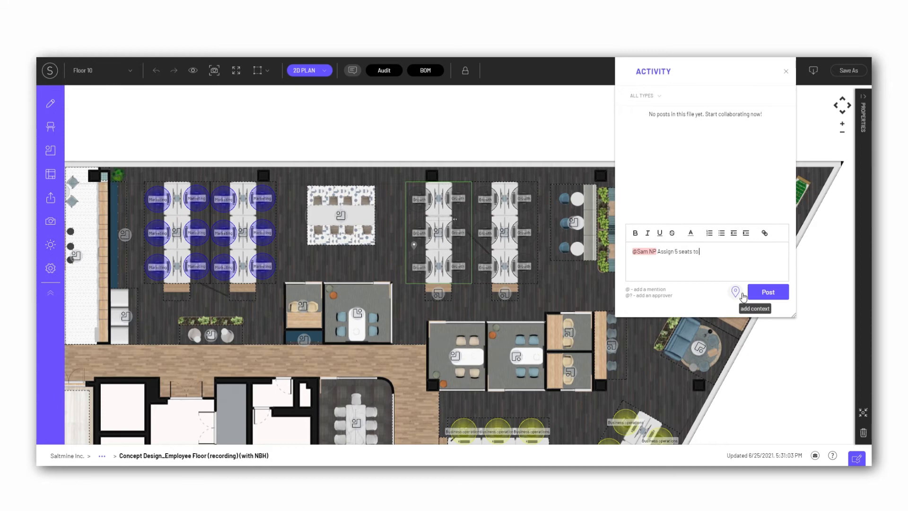
pyautogui.write('Marketing')
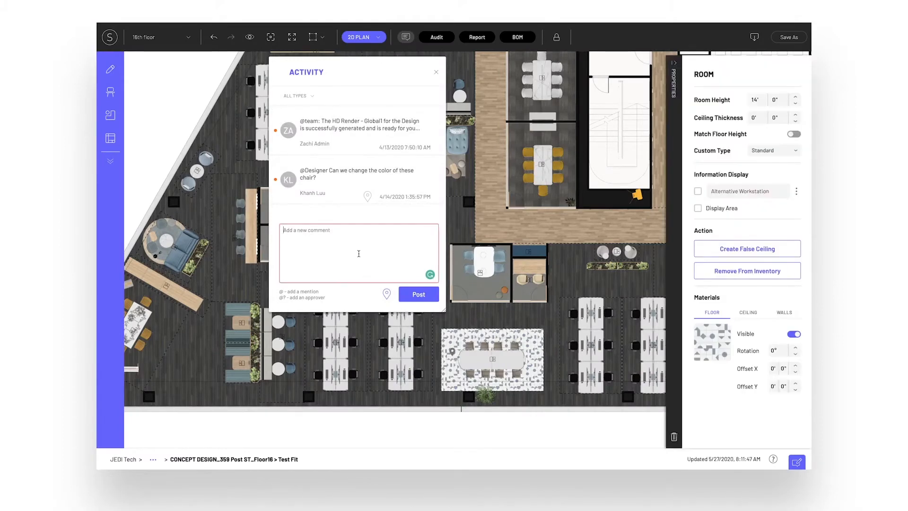
# Step: Show the latest notifications for the HQ - Jerry Rice Building project
pyautogui.write('@')
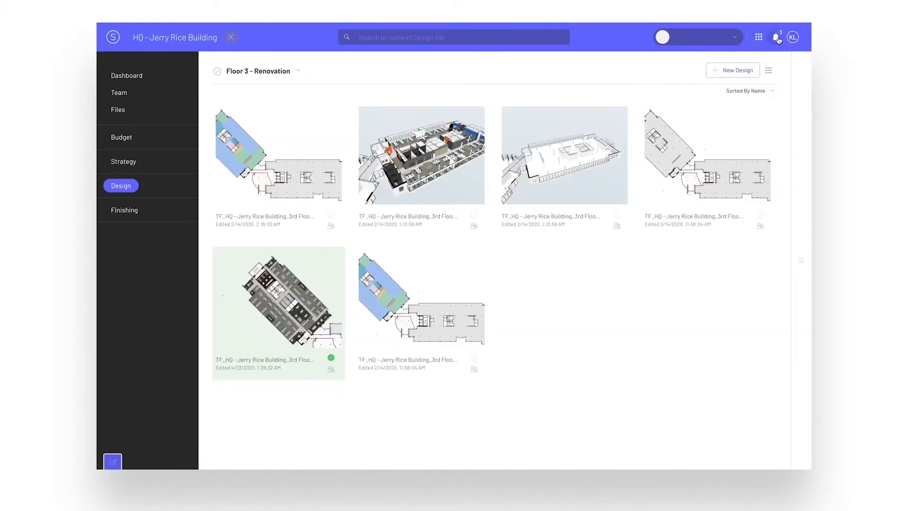
pyautogui.click(779, 37)
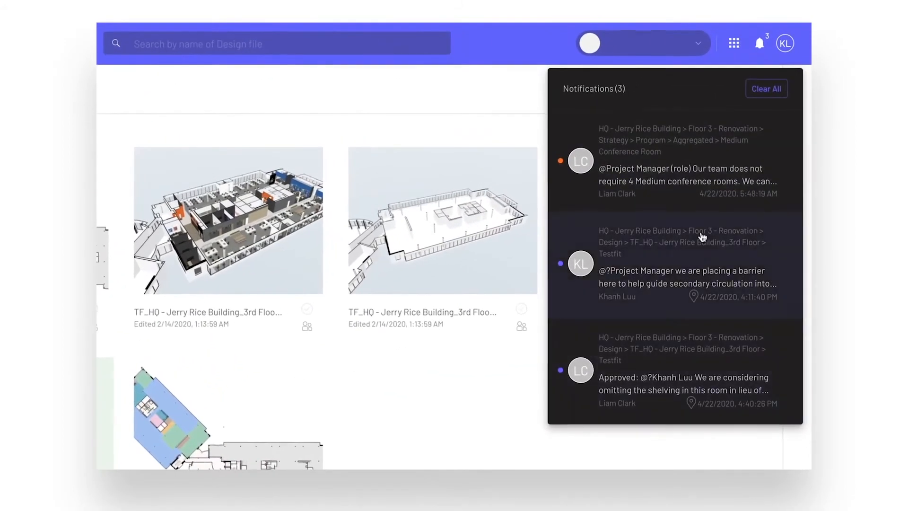